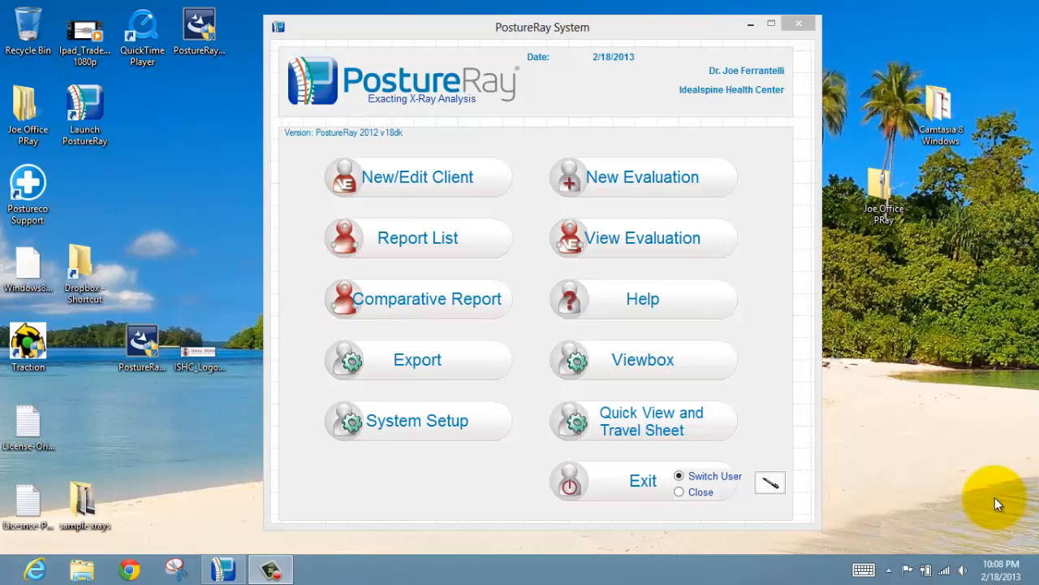
mouse_move(760, 341)
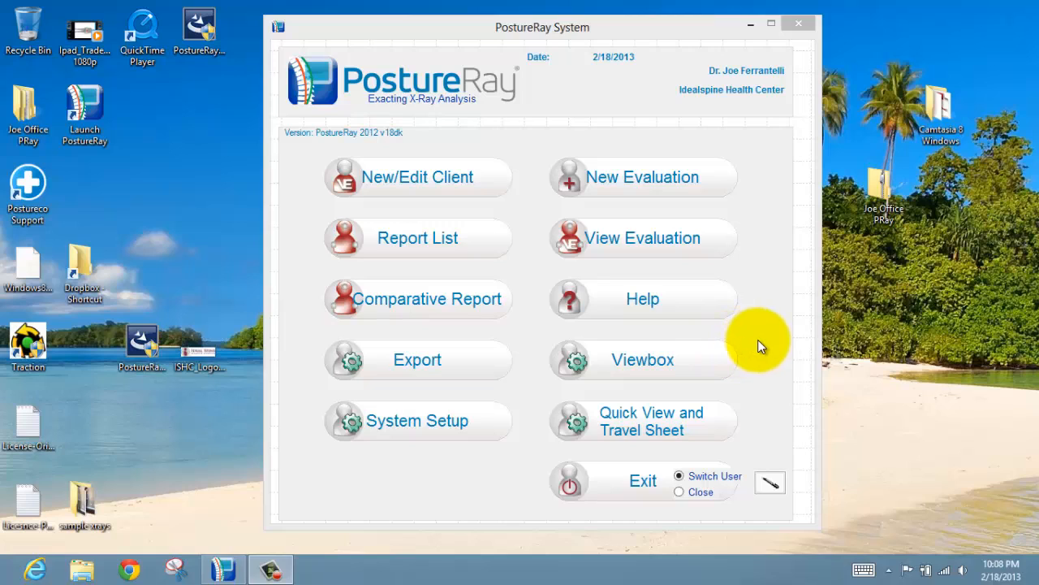
mouse_move(760, 309)
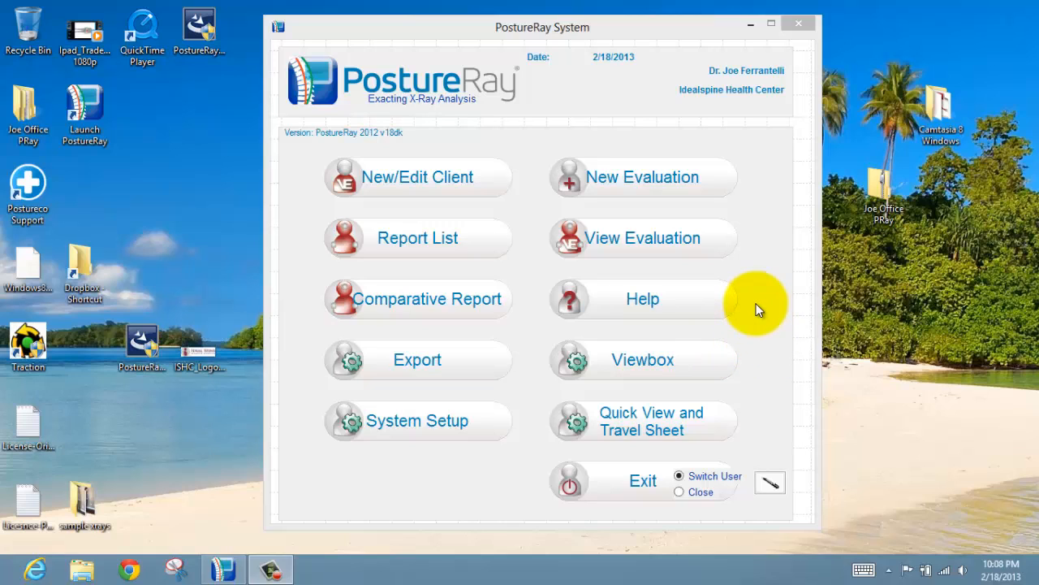
mouse_move(533, 274)
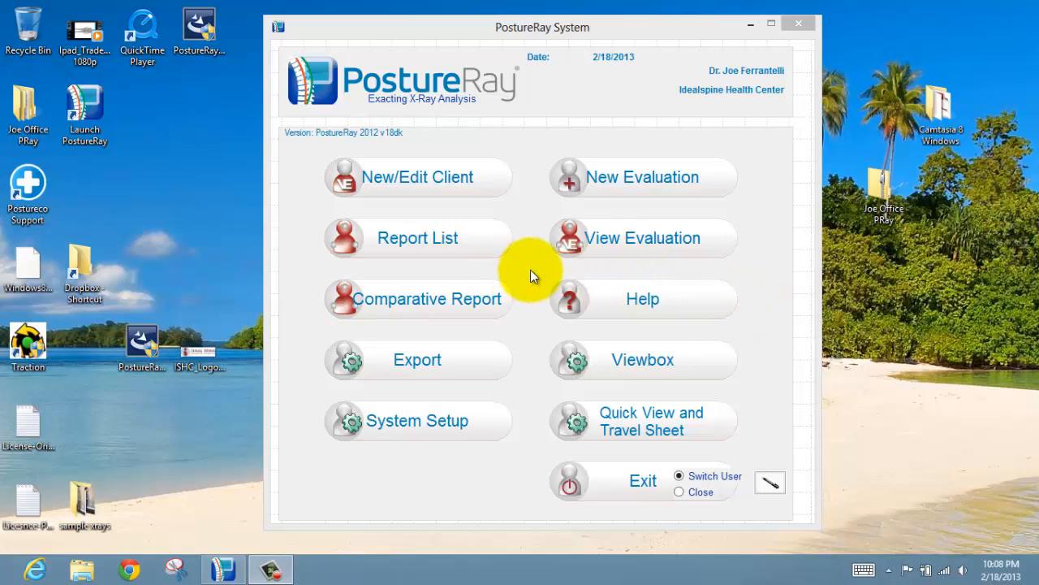
left_click(415, 238)
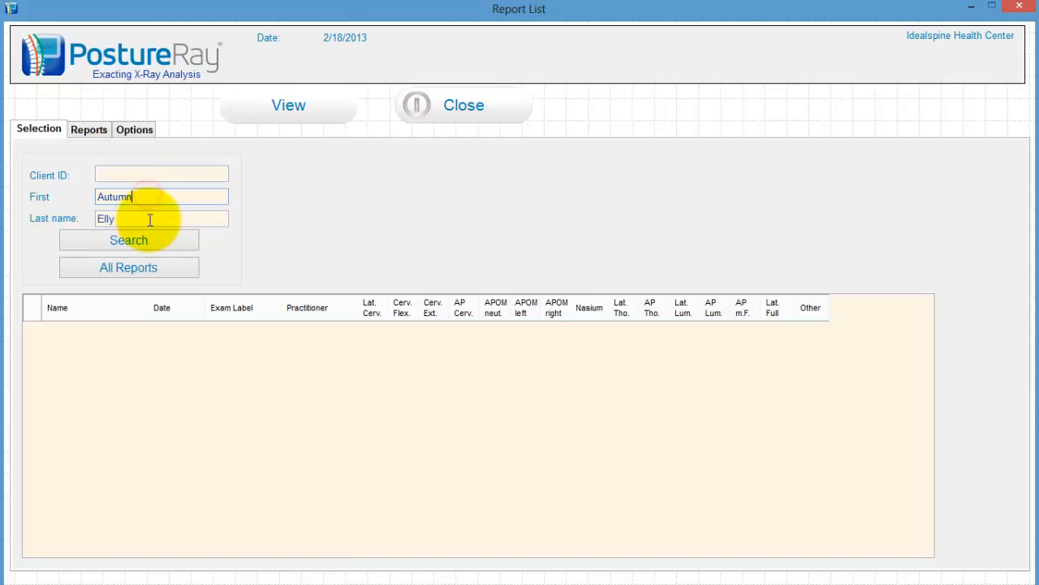
left_click(128, 240)
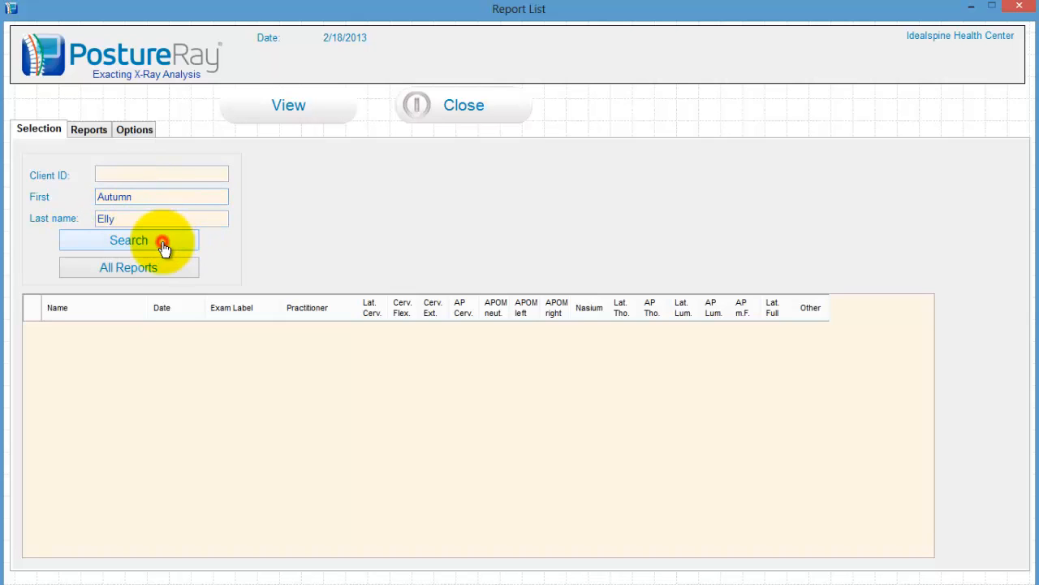
left_click(128, 240)
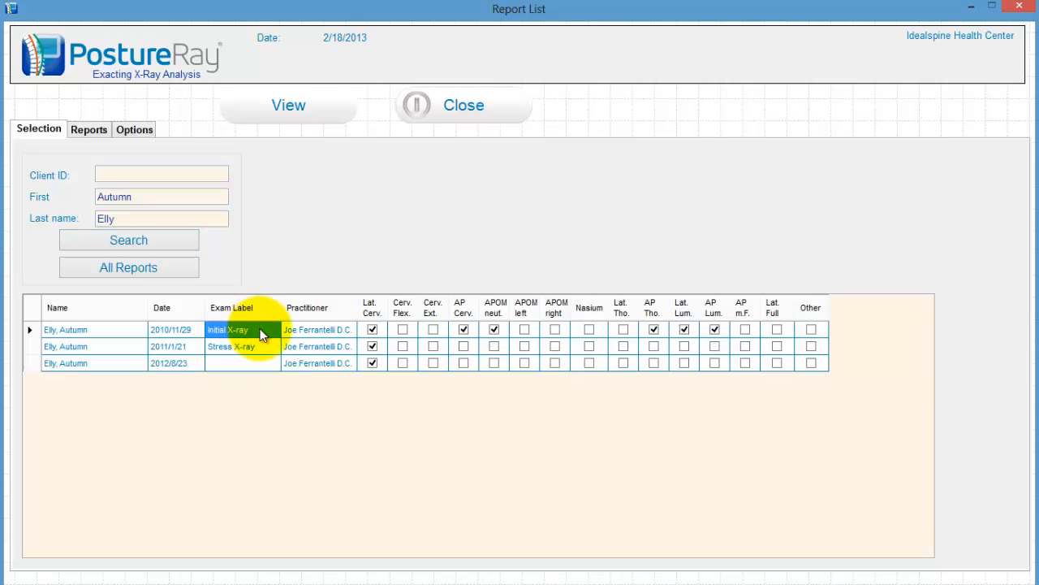
left_click(240, 346)
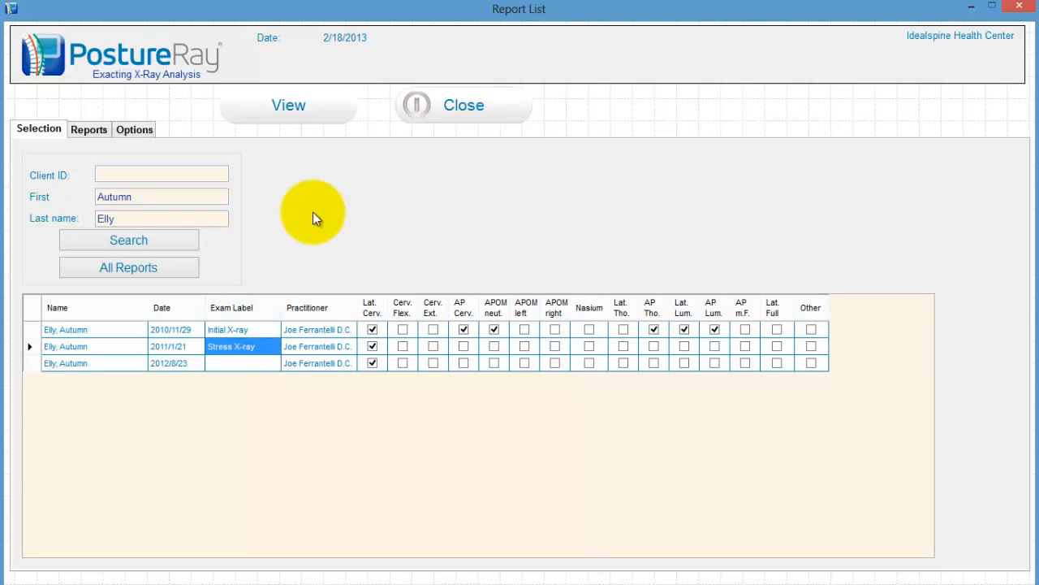
mouse_move(498, 113)
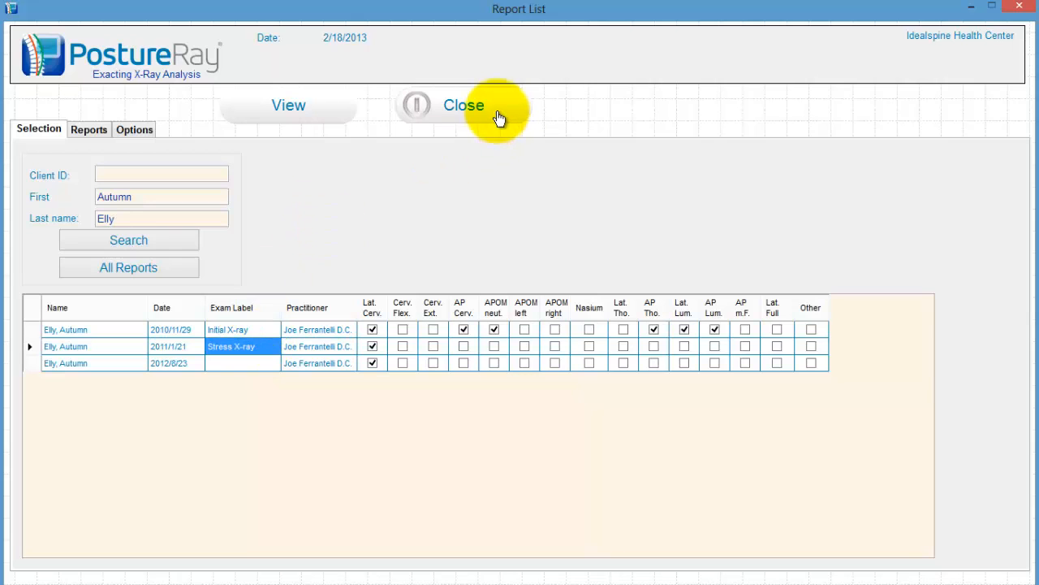
left_click(463, 104)
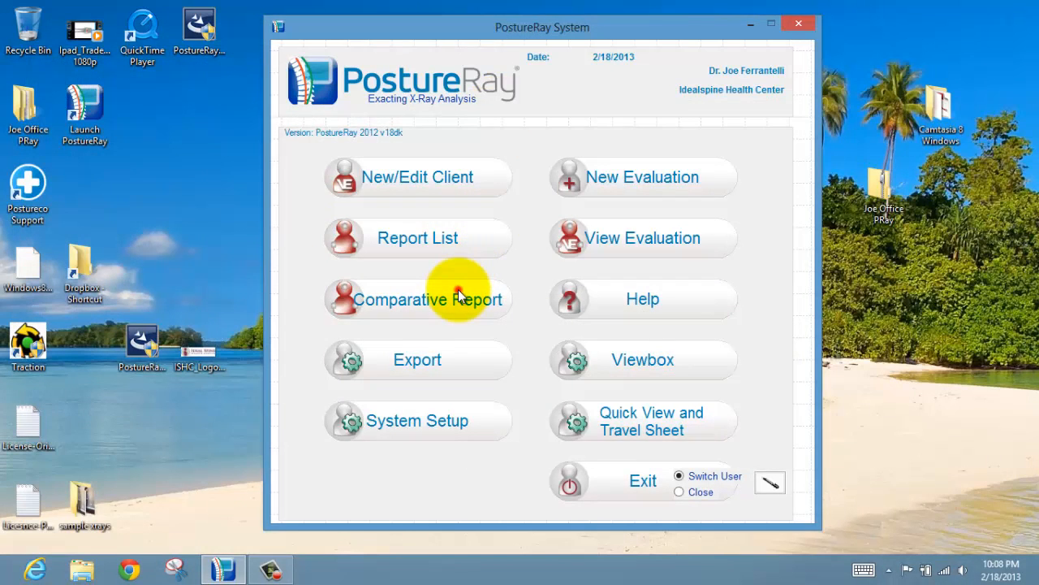
left_click(416, 298)
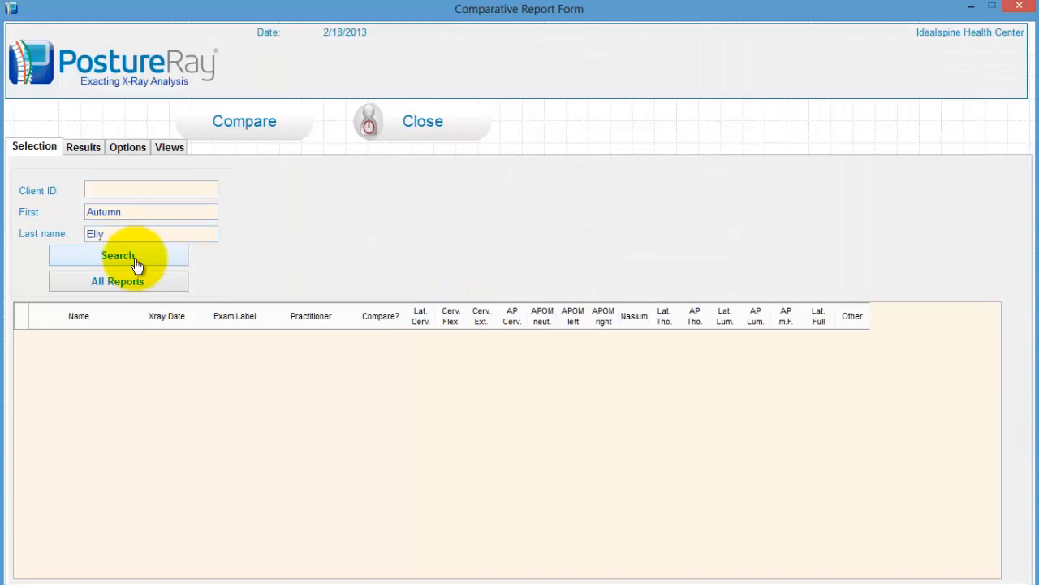
left_click(116, 255)
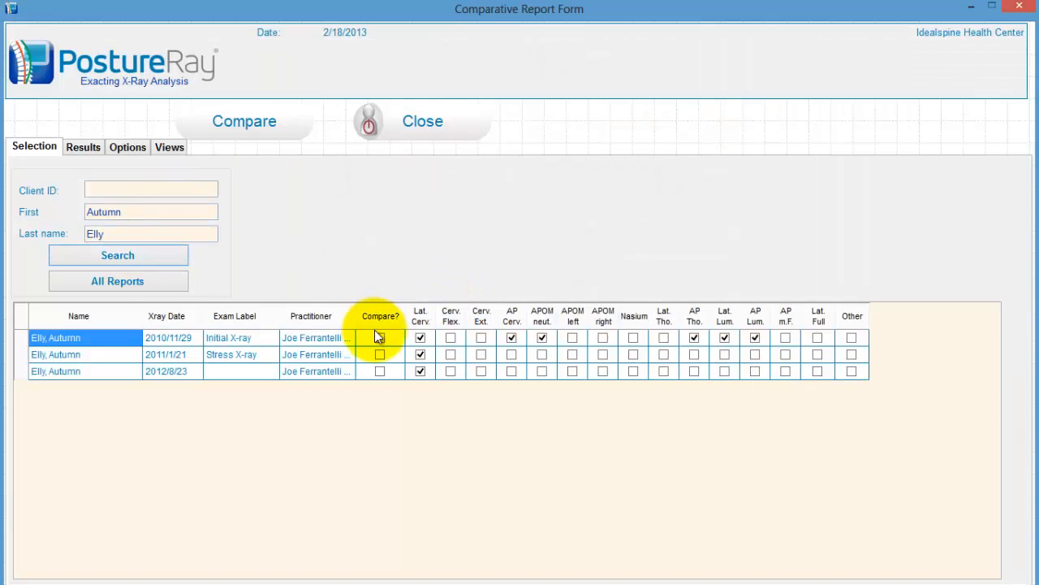
- Tick Compare? for the Initial X-ray and Stress X-ray rows
left_click(380, 337)
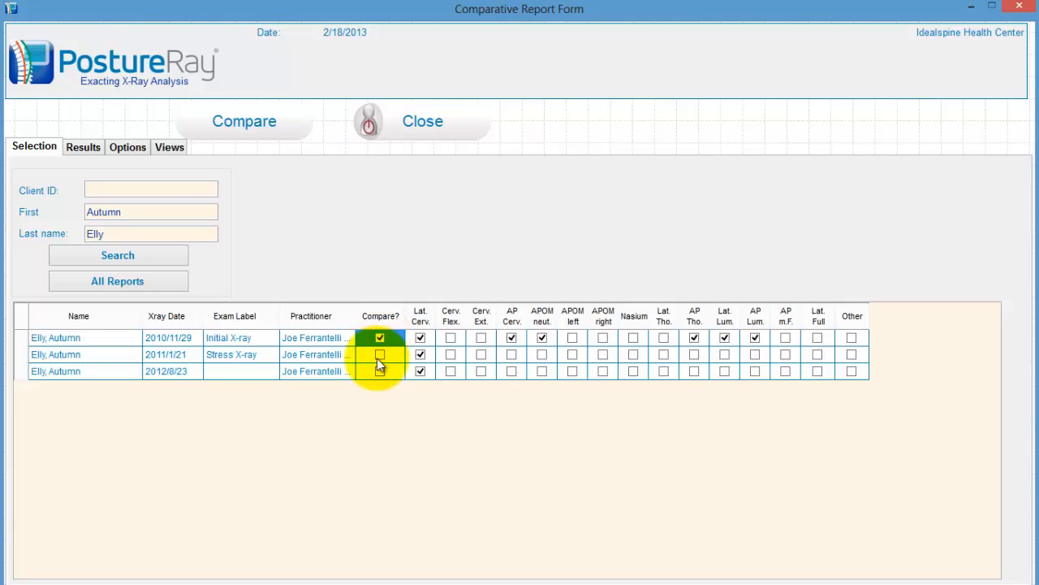
left_click(380, 354)
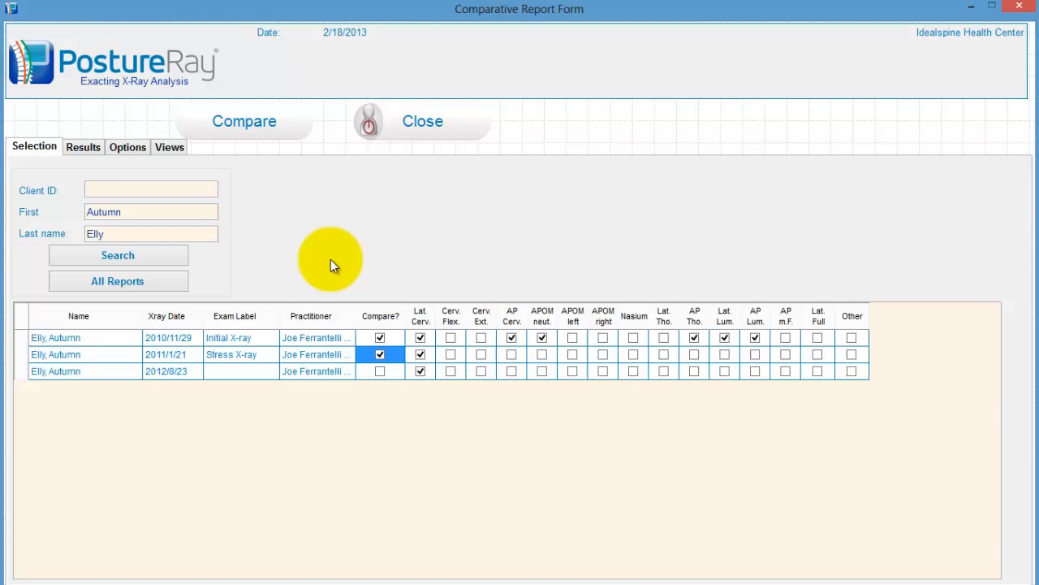
mouse_move(520, 345)
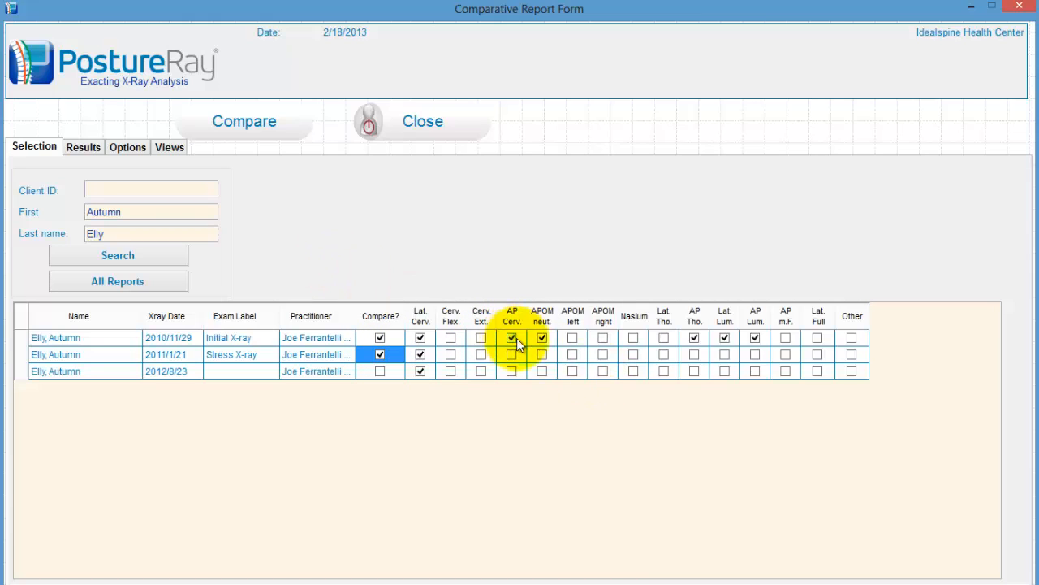
left_click(511, 337)
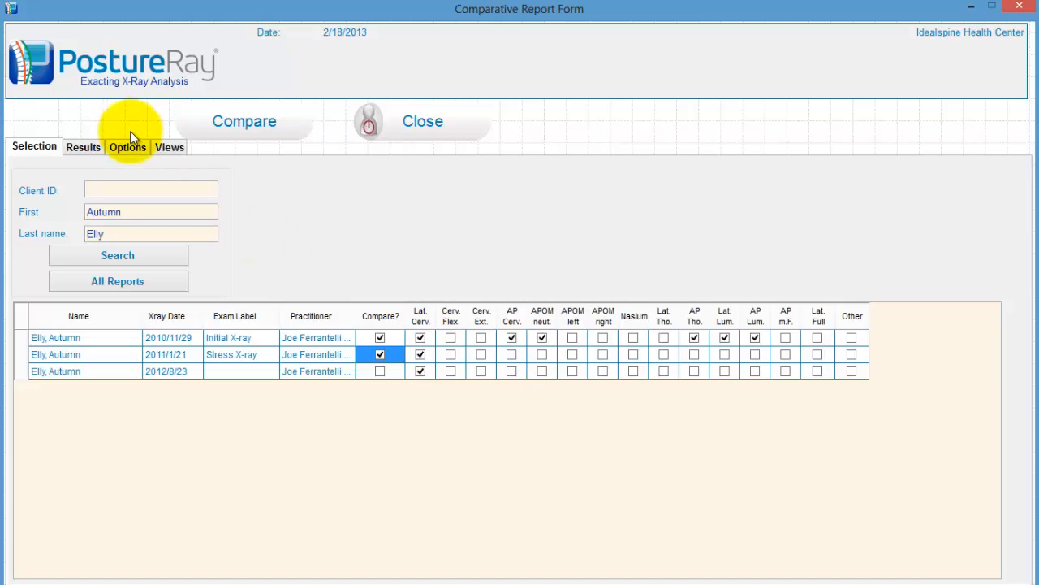
- On Options, add a Denneroll Stress introduction to the patient comparative report
left_click(127, 147)
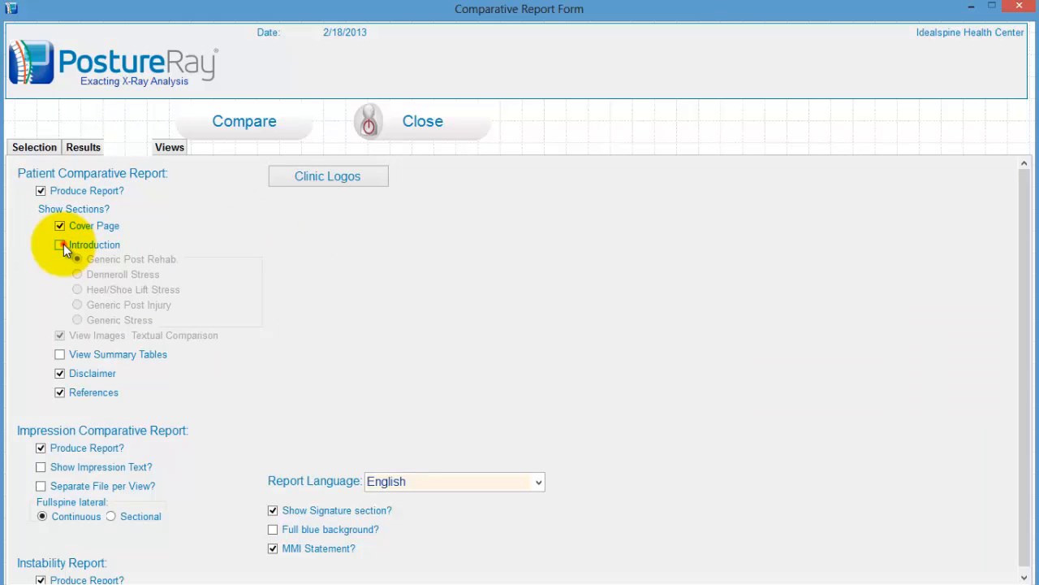
left_click(59, 243)
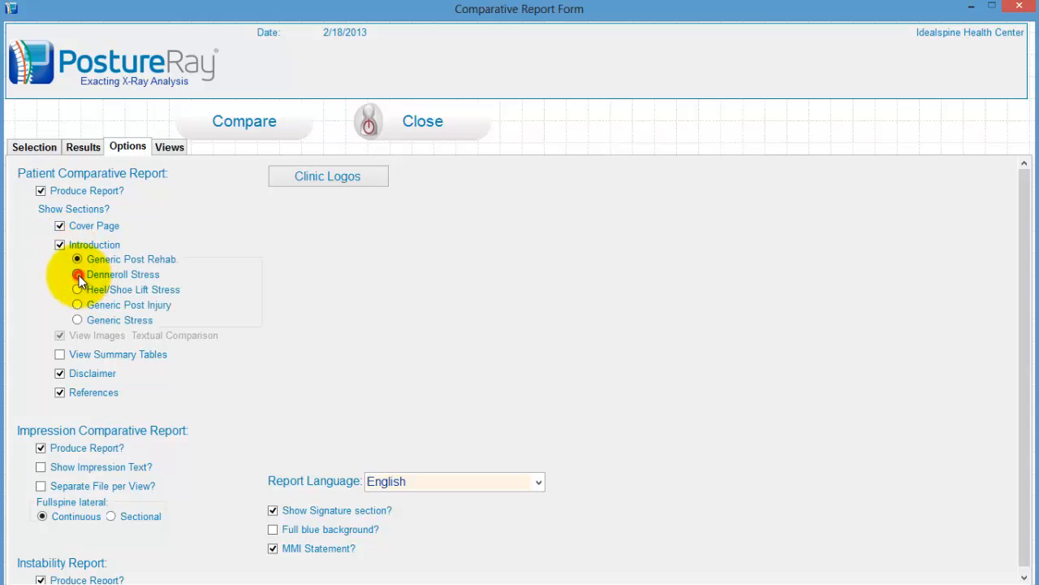
left_click(76, 273)
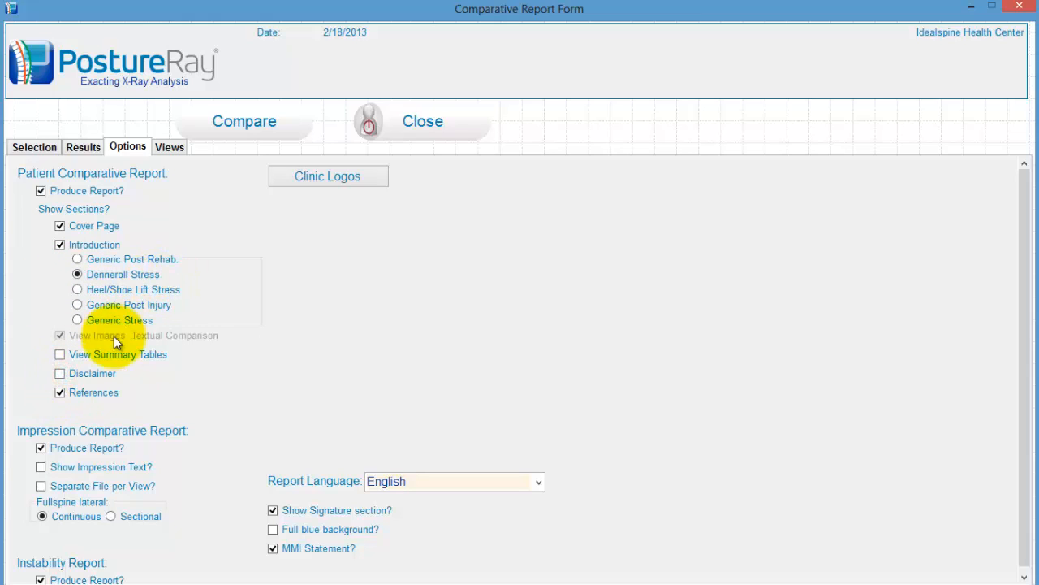
mouse_move(78, 289)
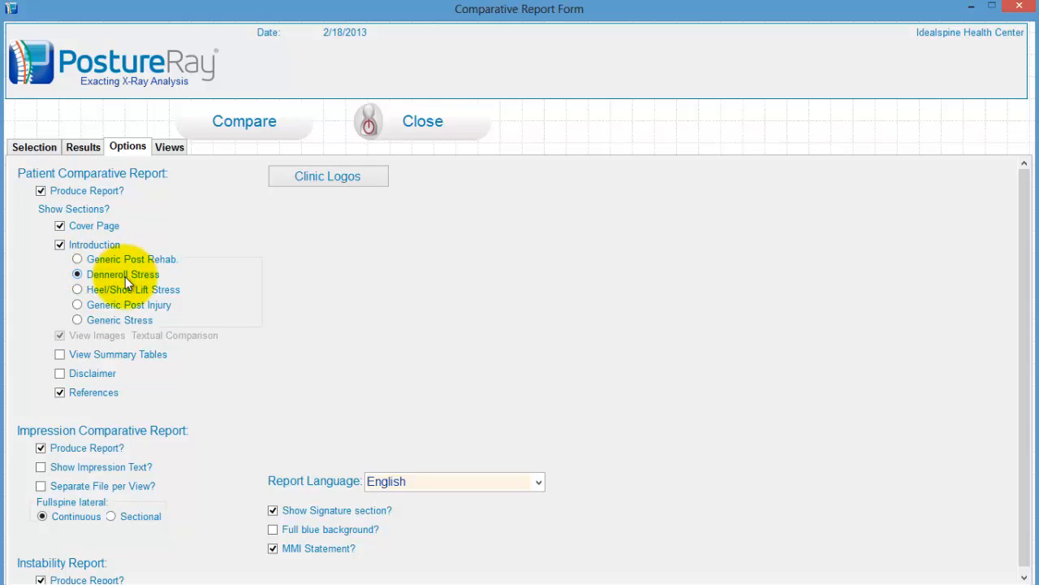
mouse_move(57, 154)
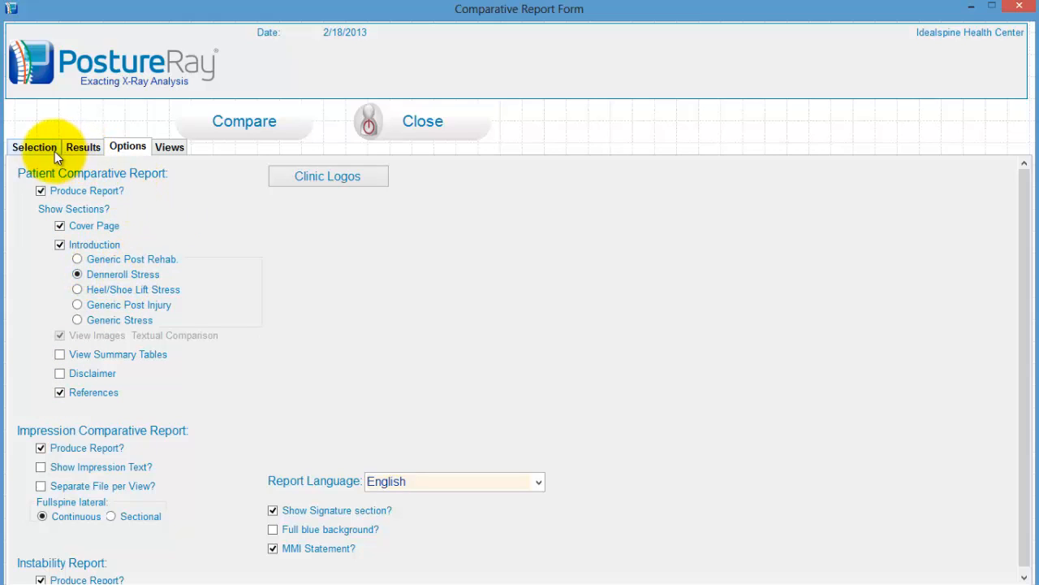
- Generate the comparison reports and preview the Patient Comparative report
left_click(34, 146)
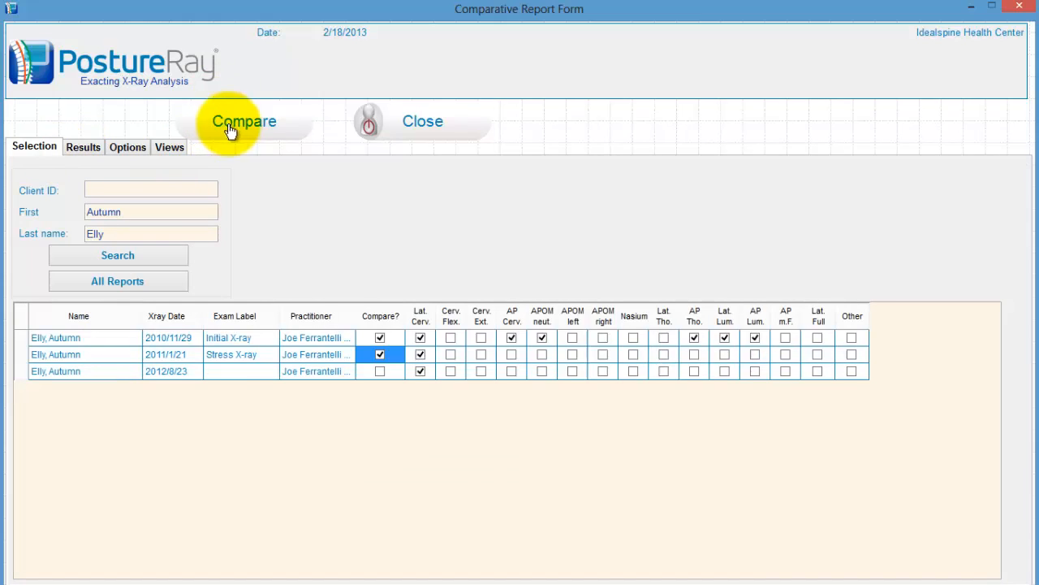
left_click(244, 120)
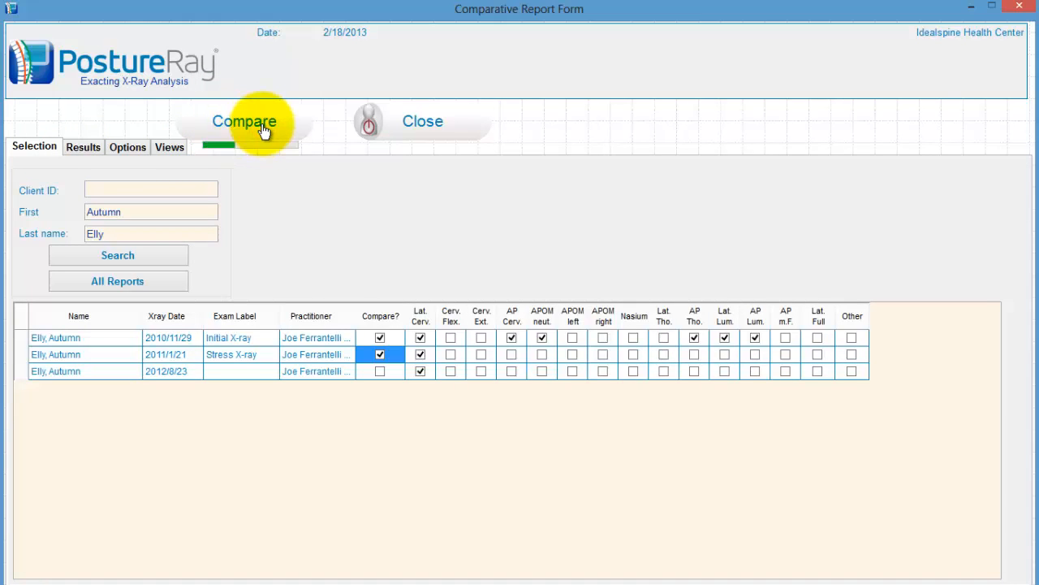
left_click(244, 120)
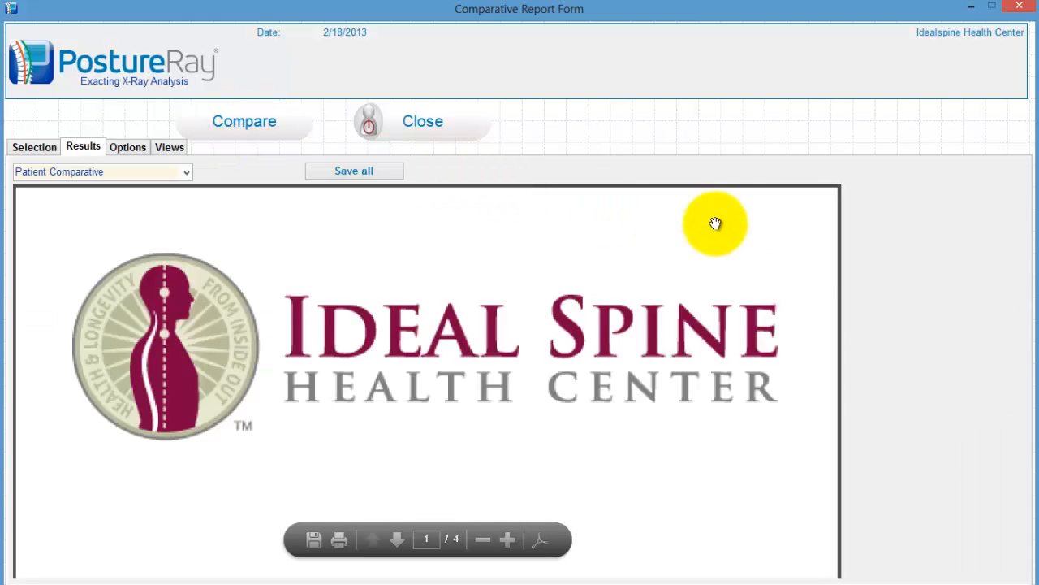
mouse_move(741, 425)
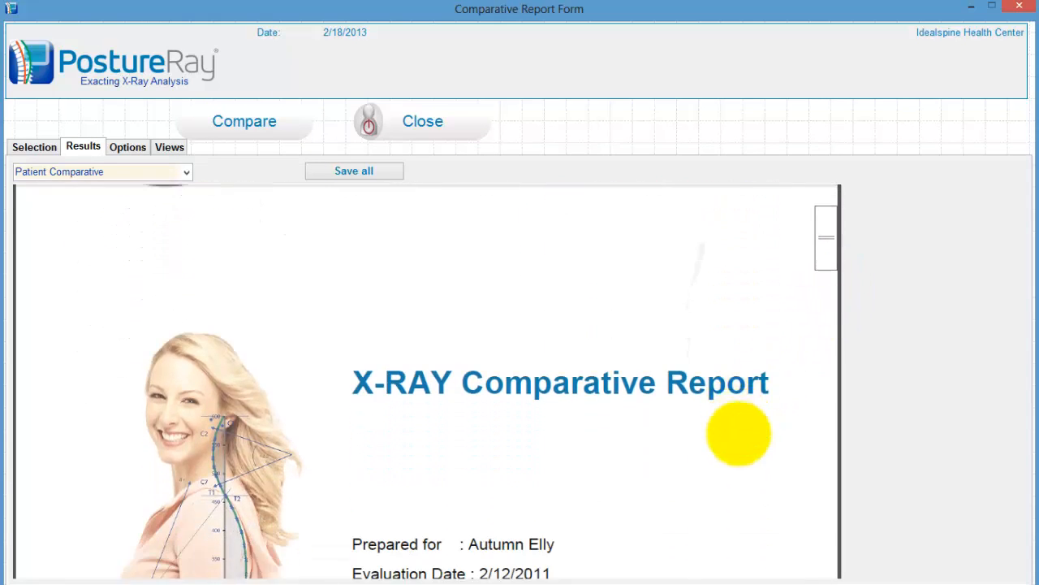
- Scroll through the Denneroll Stress introduction down to the Cervical Spinal Level page
scroll("down", 3)
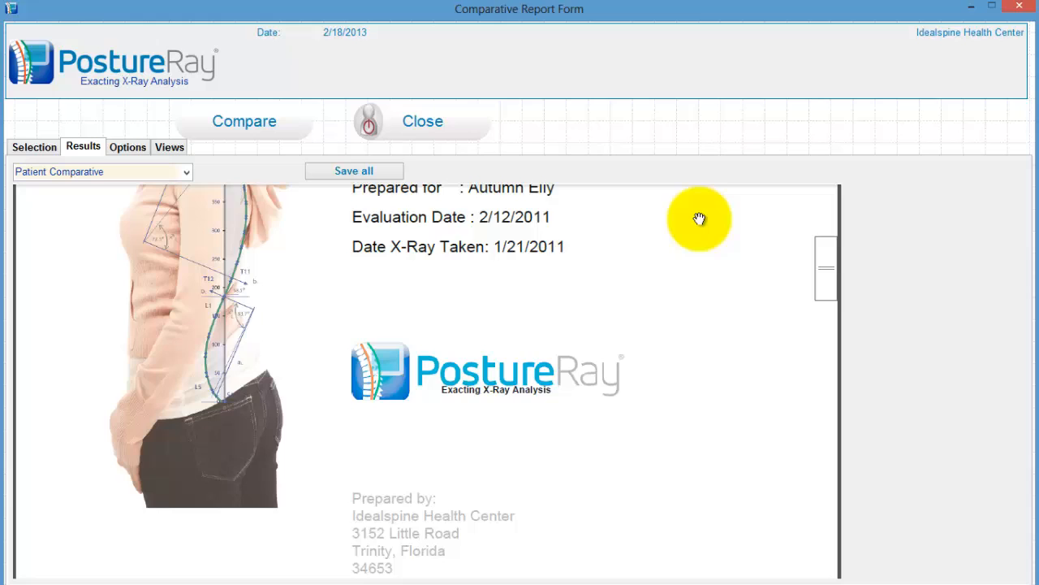
scroll("down", 3)
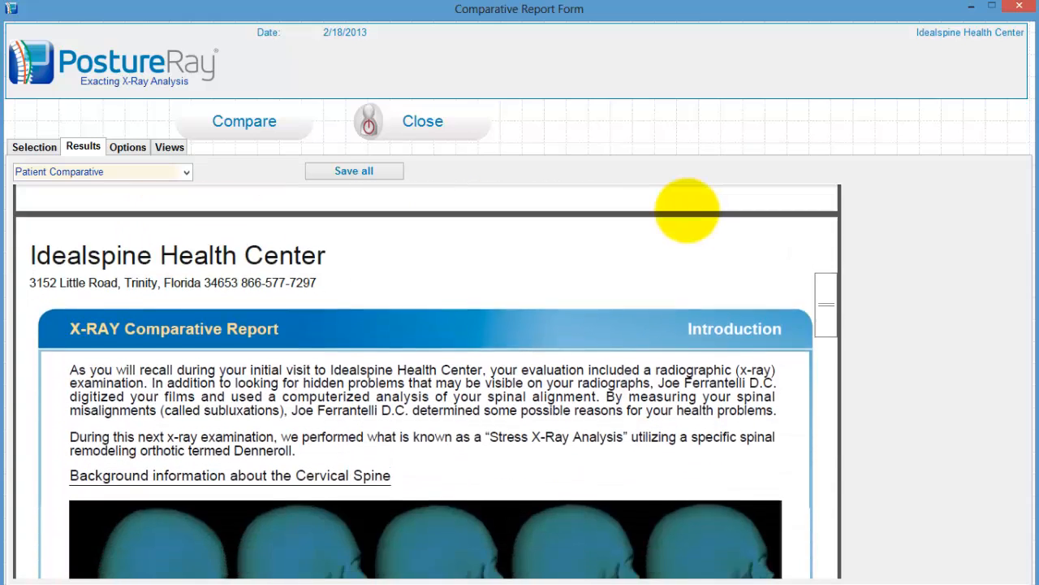
scroll("down", 3)
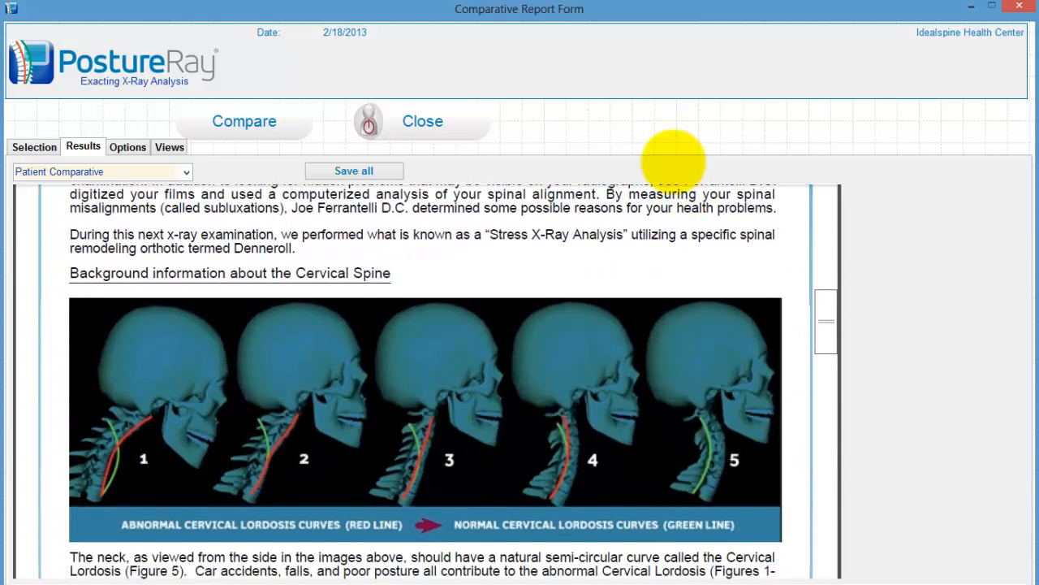
scroll("down", 3)
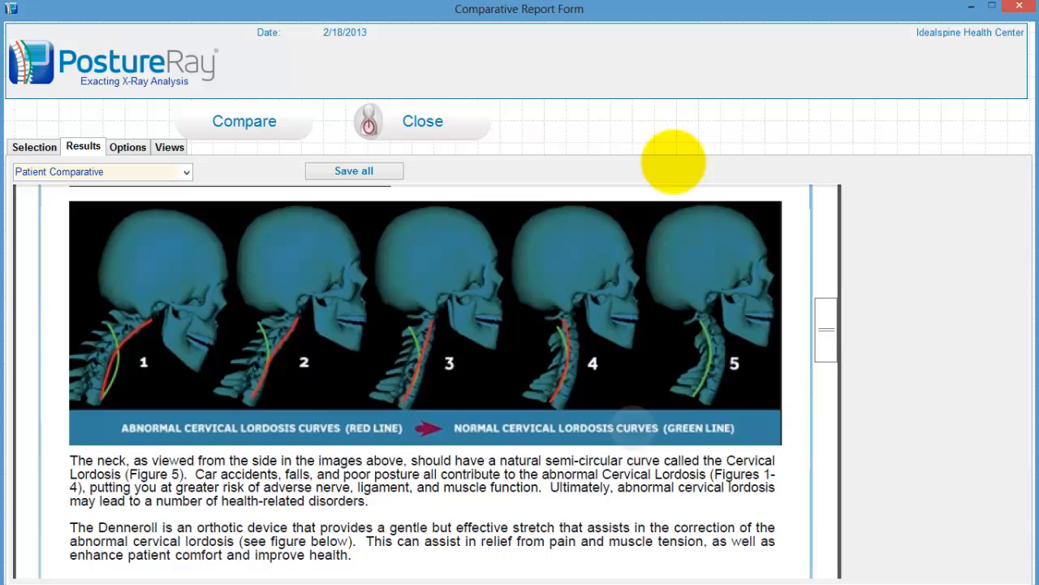
scroll("down", 3)
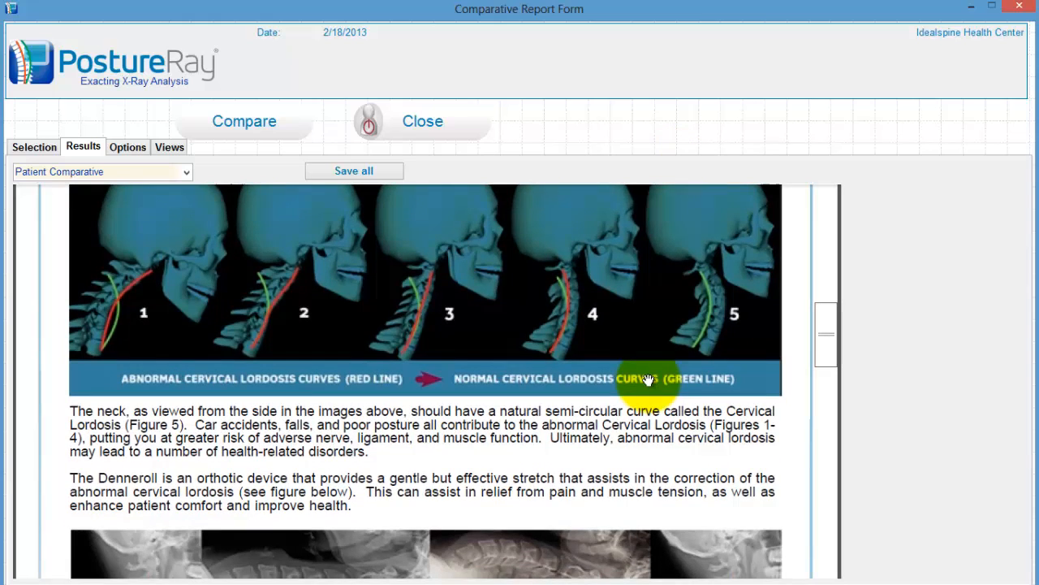
scroll("down", 3)
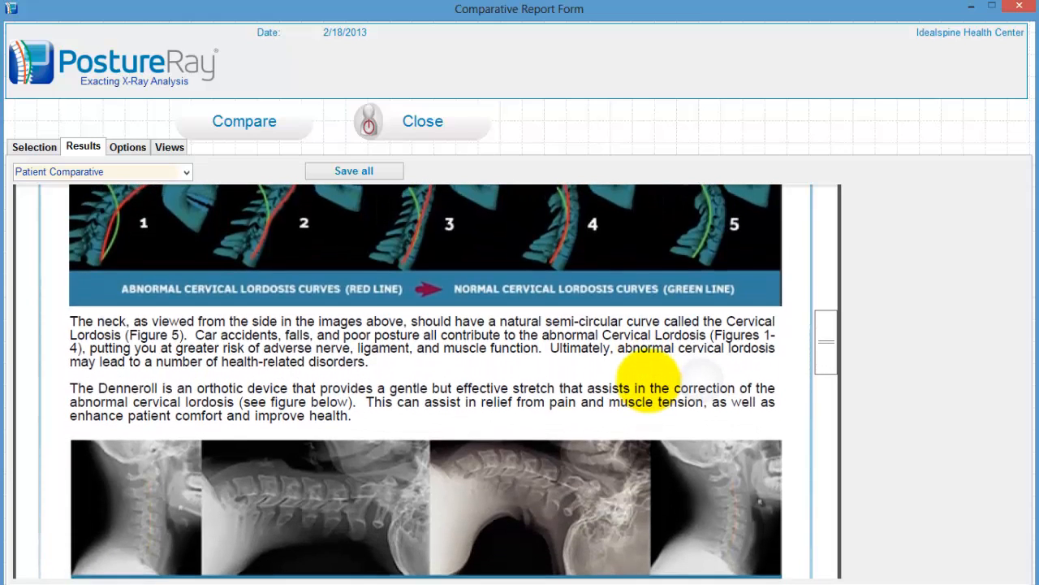
scroll("down", 3)
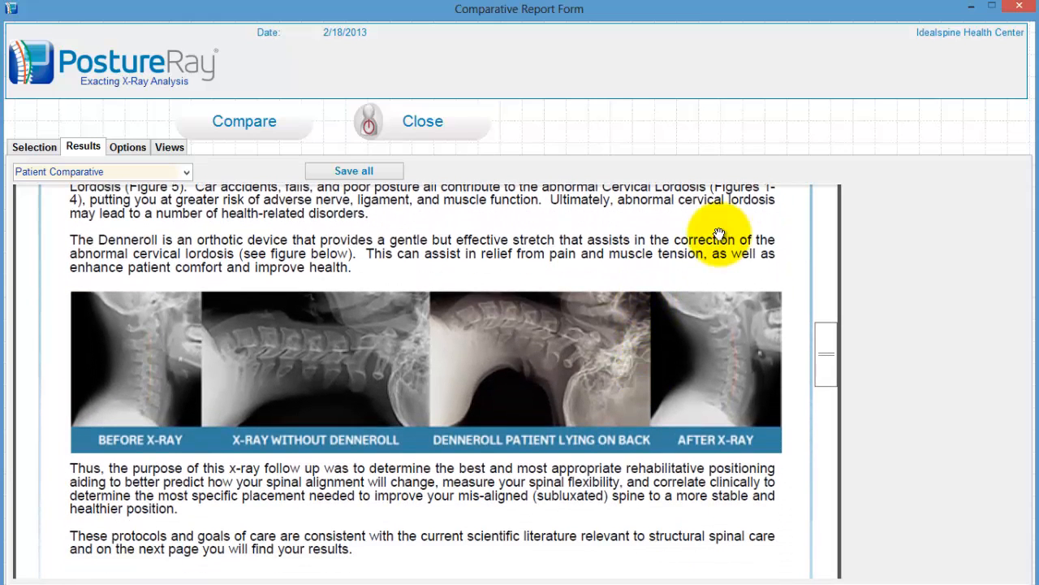
mouse_move(377, 421)
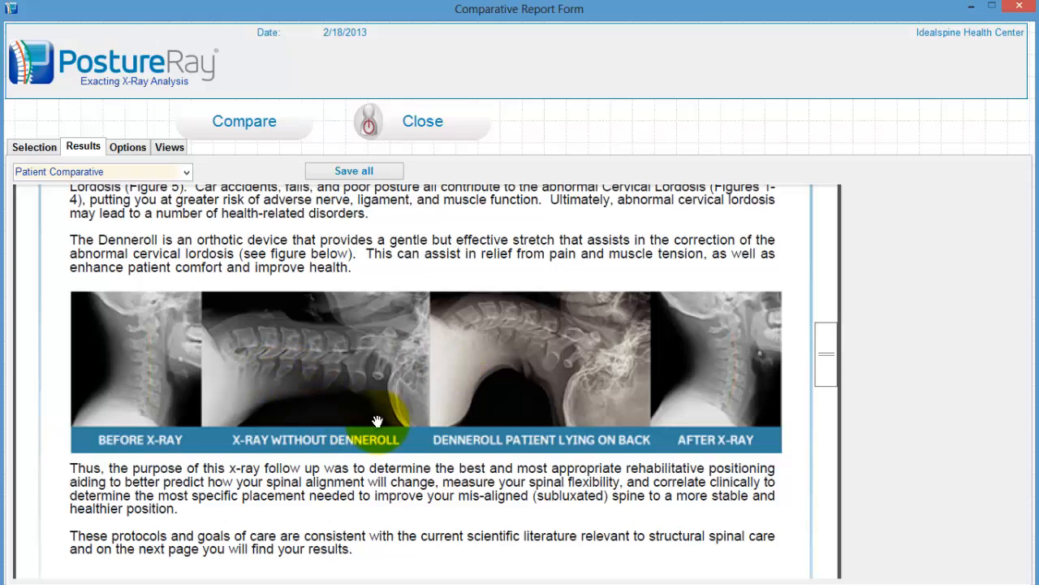
mouse_move(528, 437)
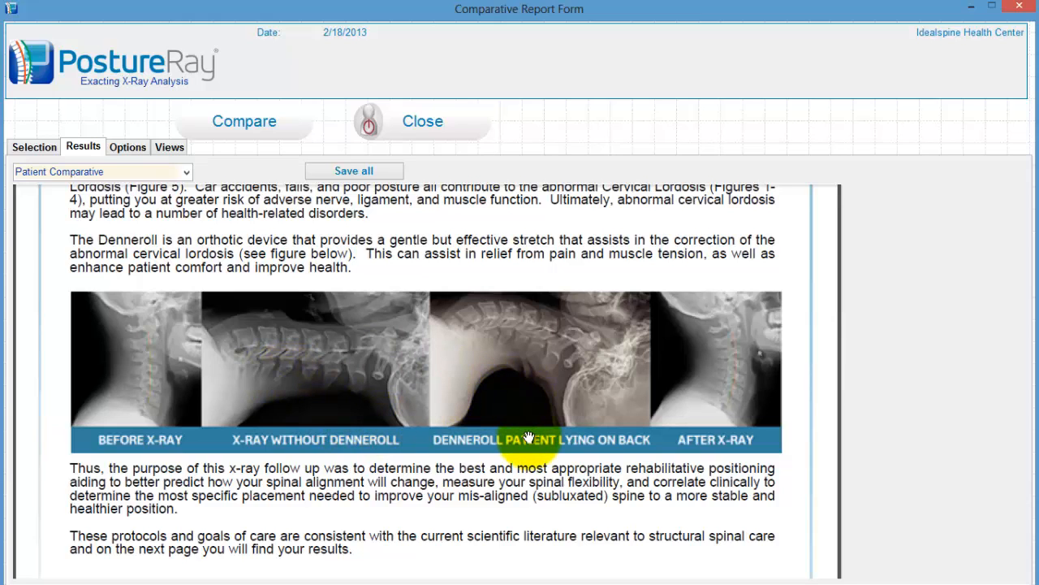
scroll("down", 3)
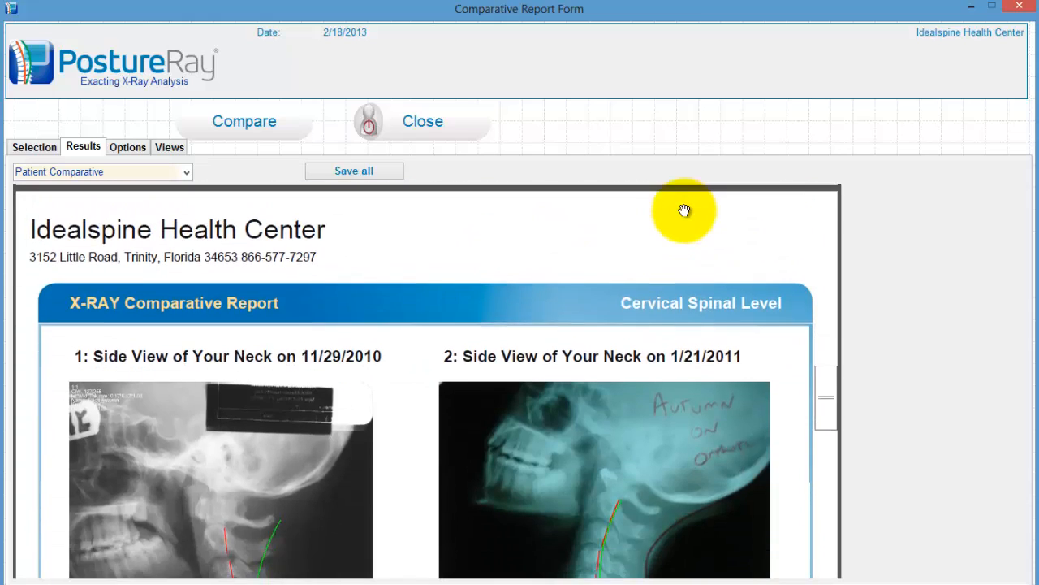
- Scroll the Cervical Spinal Level page to view both side x-rays and the curve-line legend
scroll("down", 3)
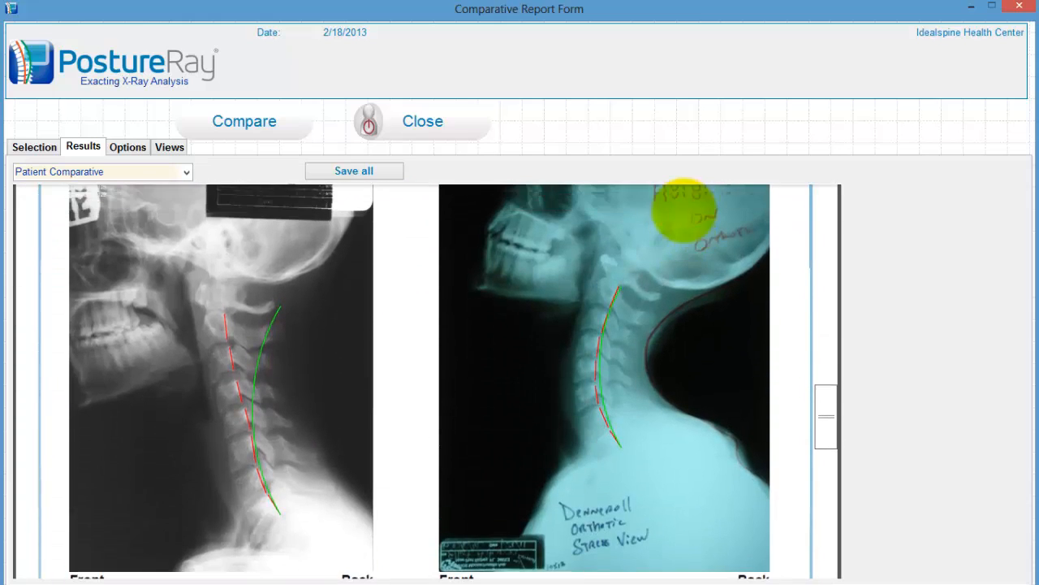
left_click_drag(682, 211, 641, 291)
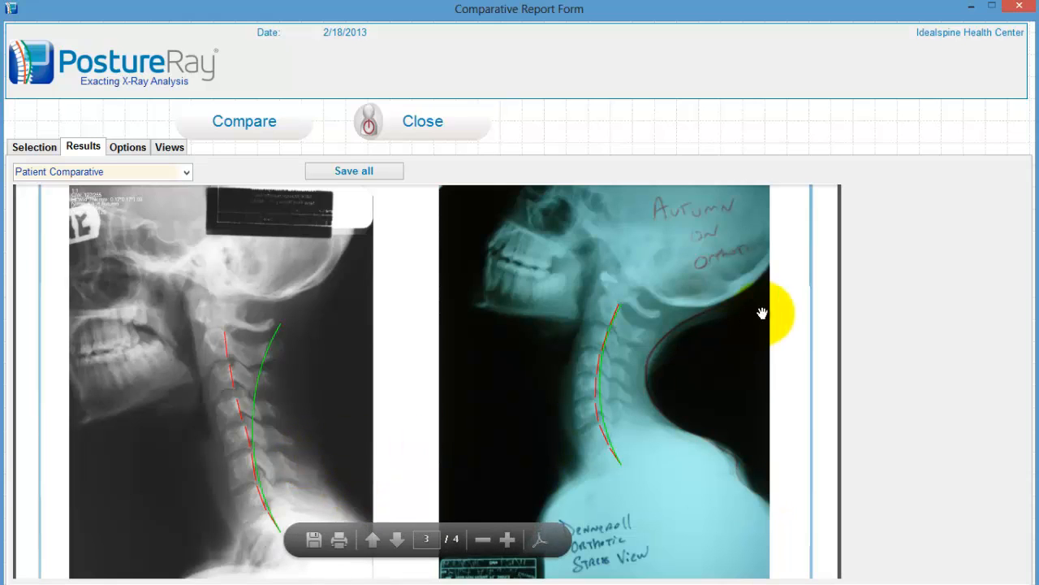
mouse_move(751, 478)
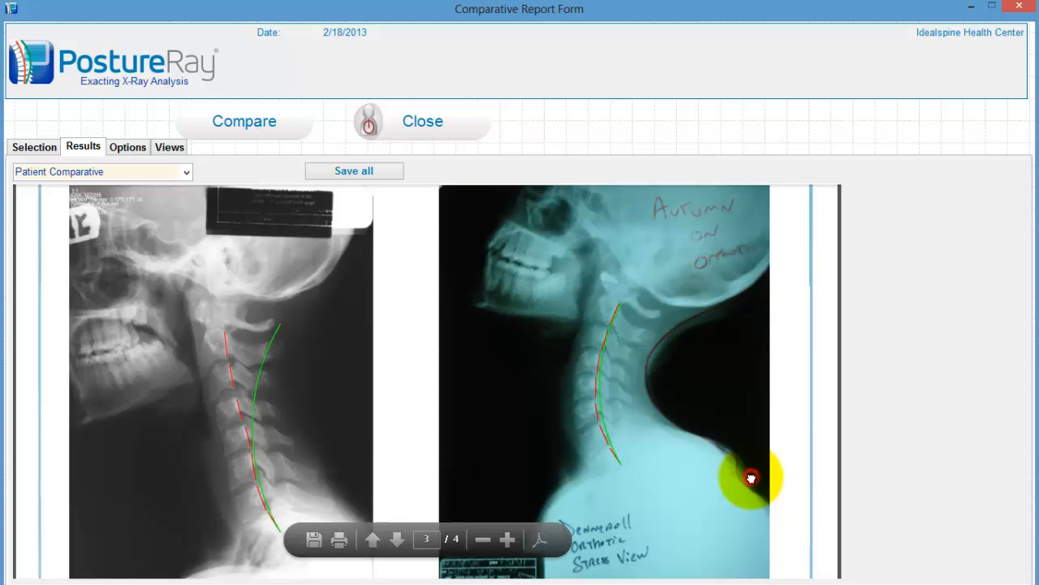
scroll("down", 3)
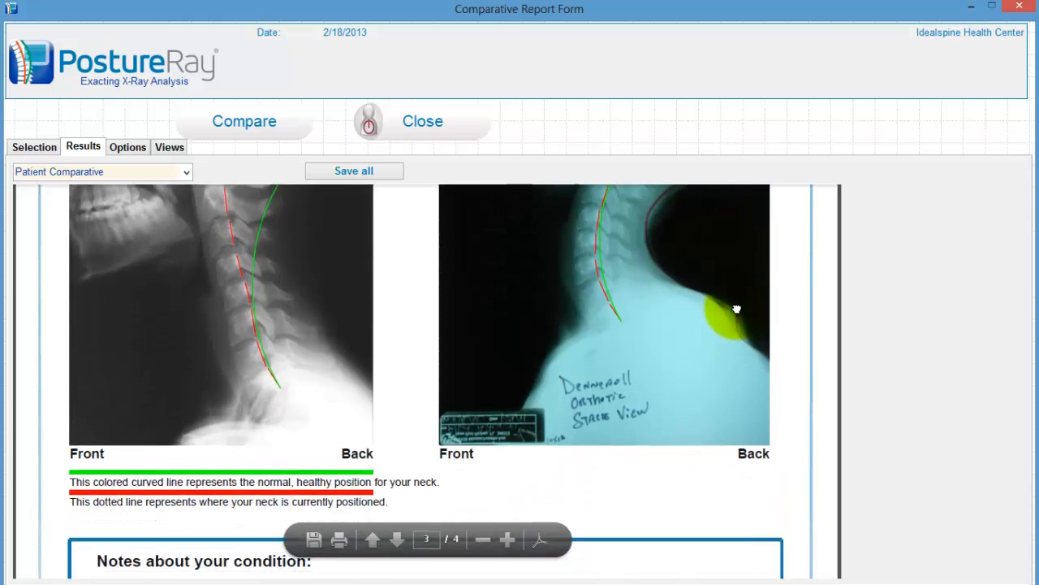
- Read the Notes about your condition section, then return to the neck x-rays
scroll("down", 3)
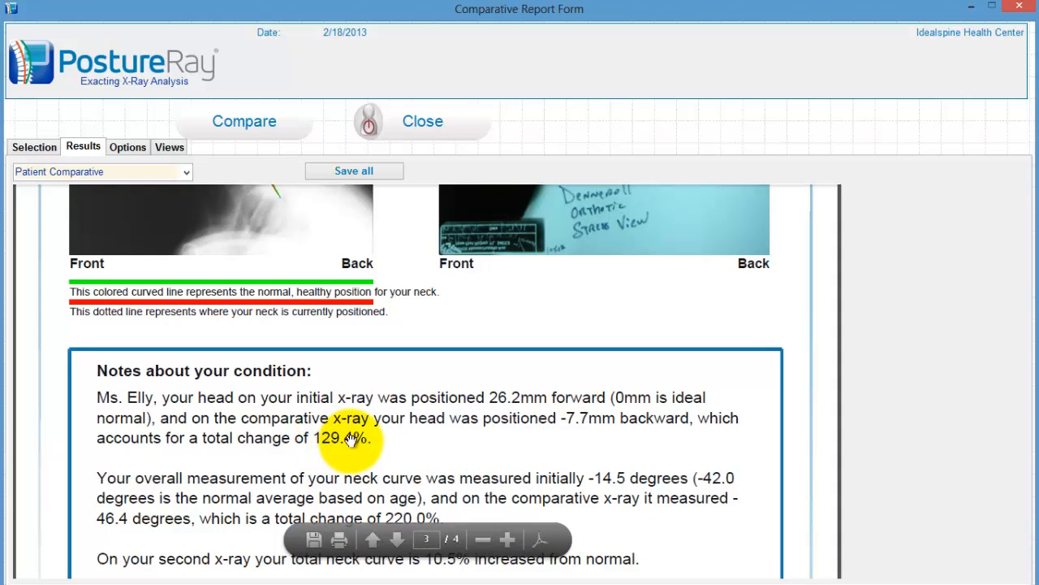
scroll("down", 3)
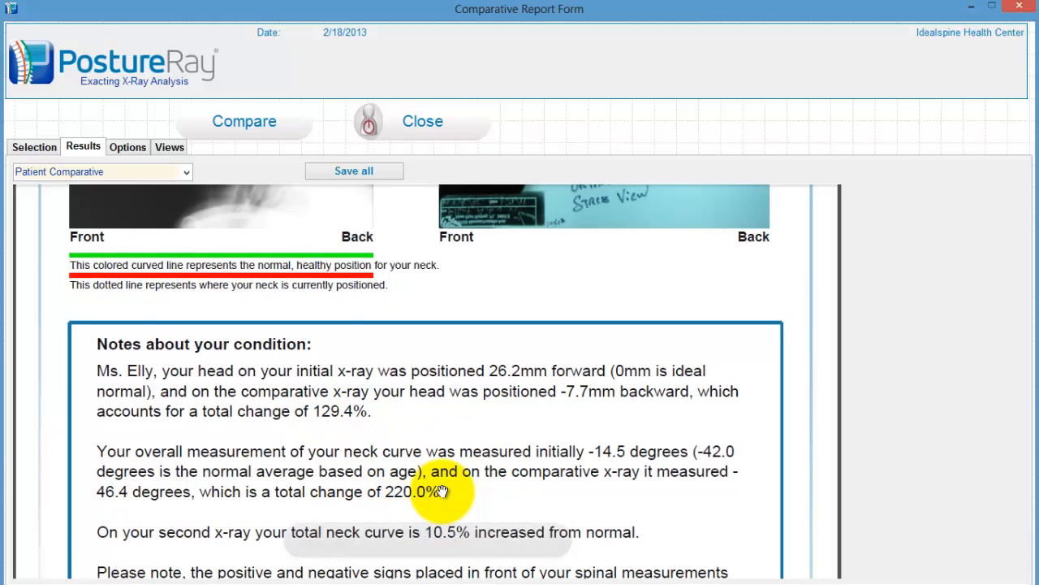
mouse_move(561, 365)
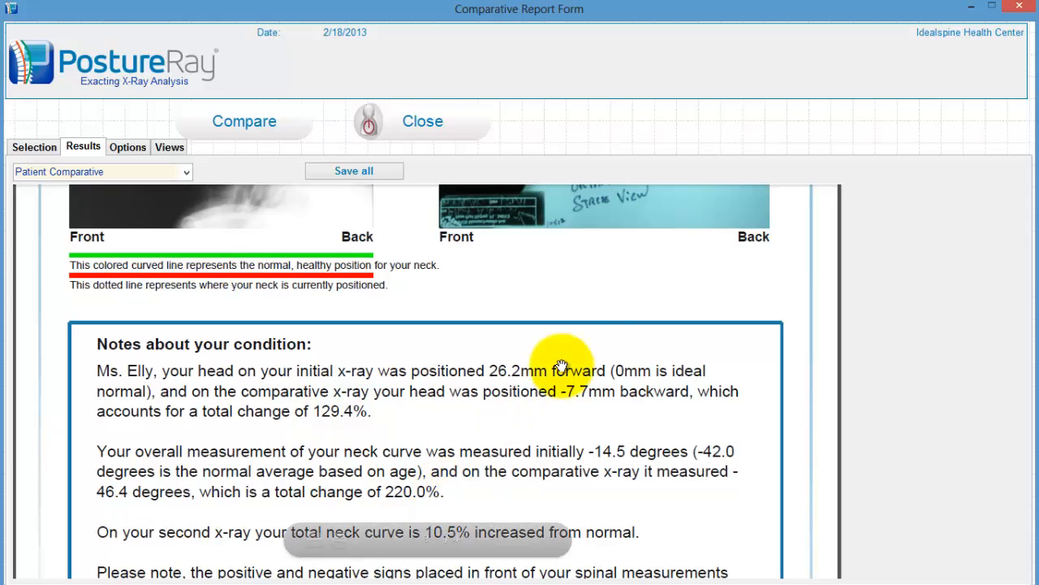
mouse_move(641, 268)
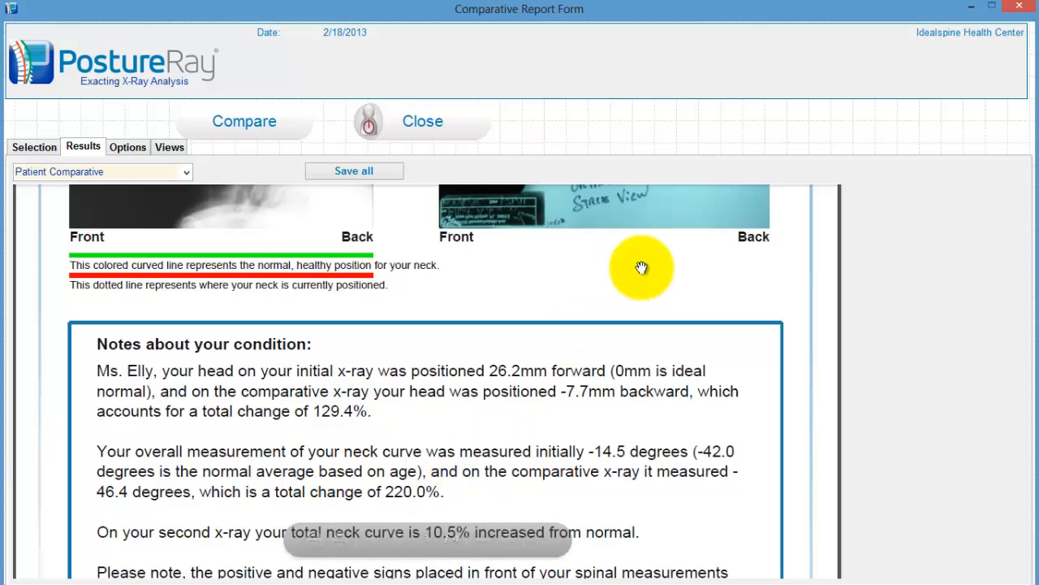
scroll("up", 3)
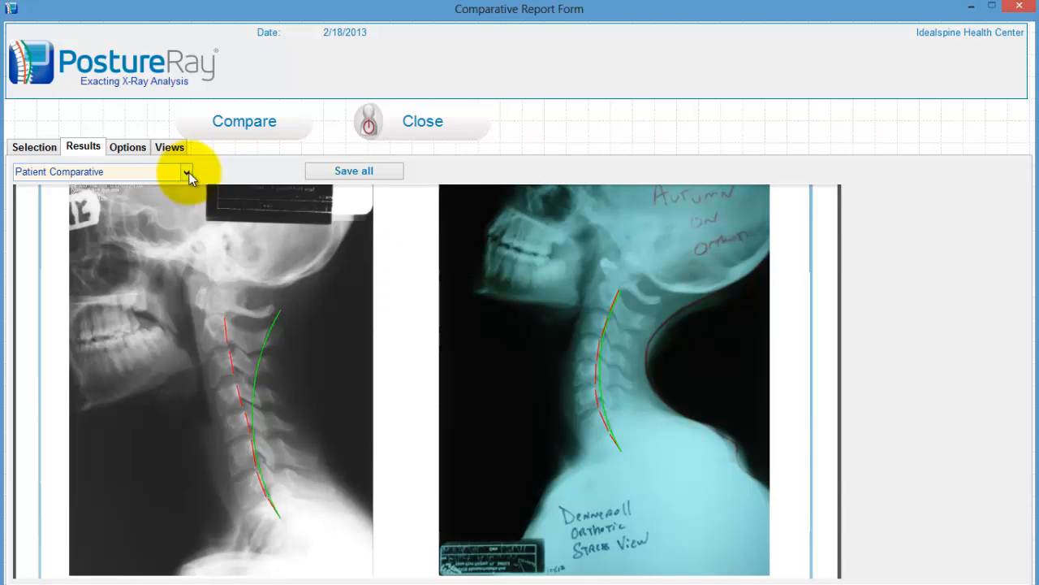
- Preview the Impression Comparative report and scroll to its Global Analysis measurement tables
left_click(187, 172)
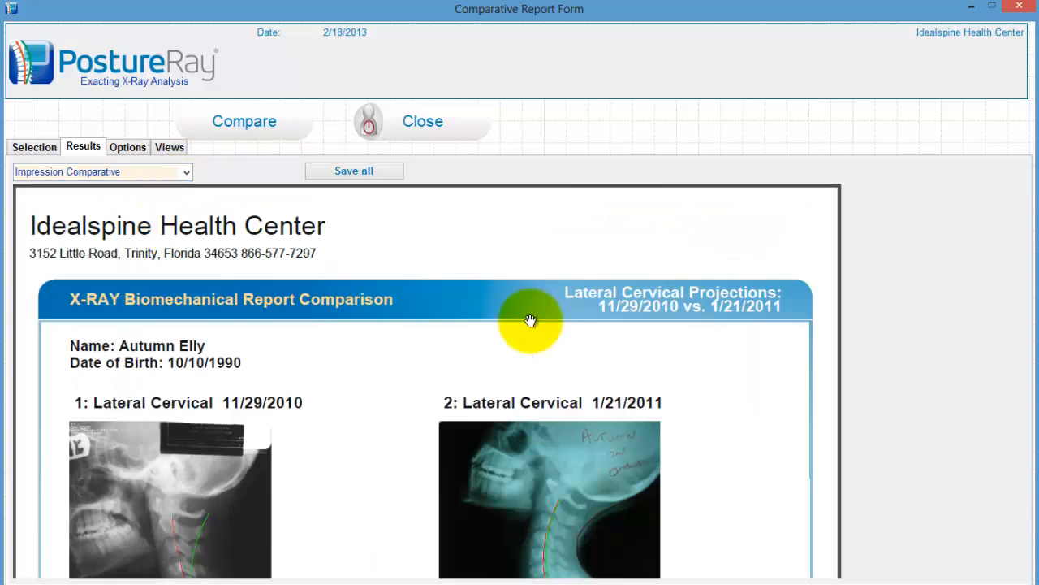
scroll("down", 3)
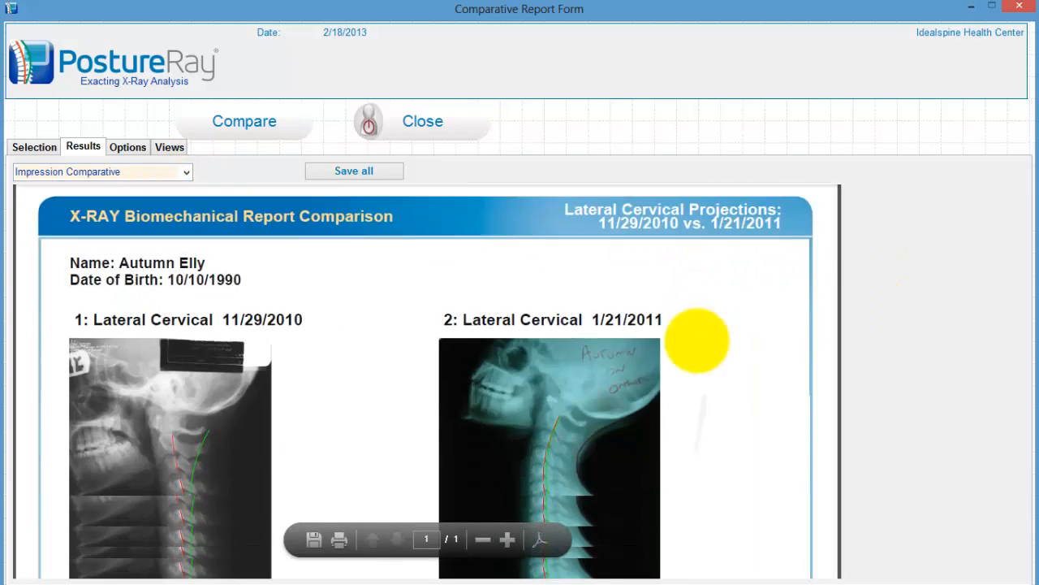
scroll("down", 3)
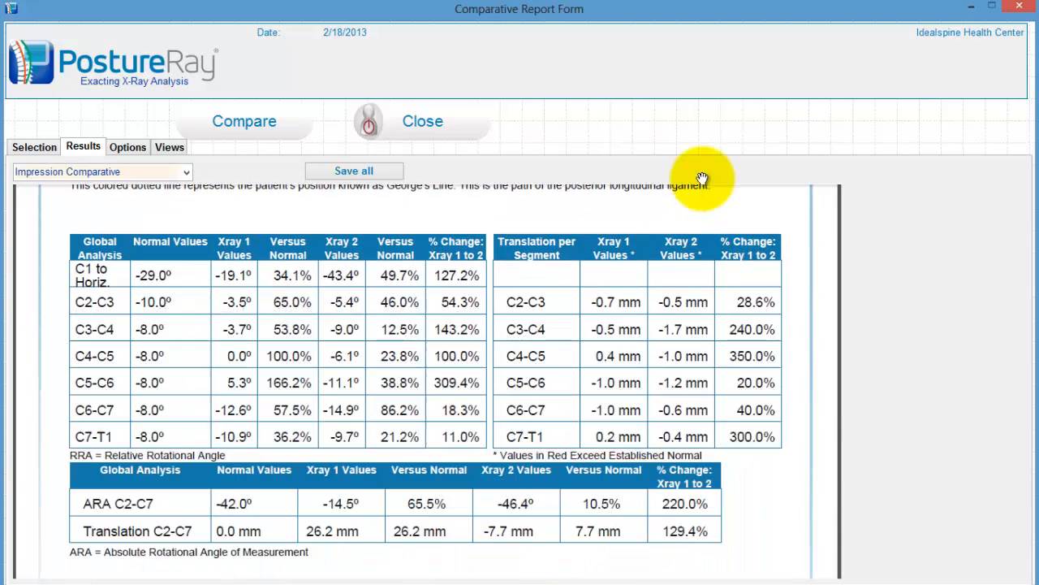
mouse_move(376, 358)
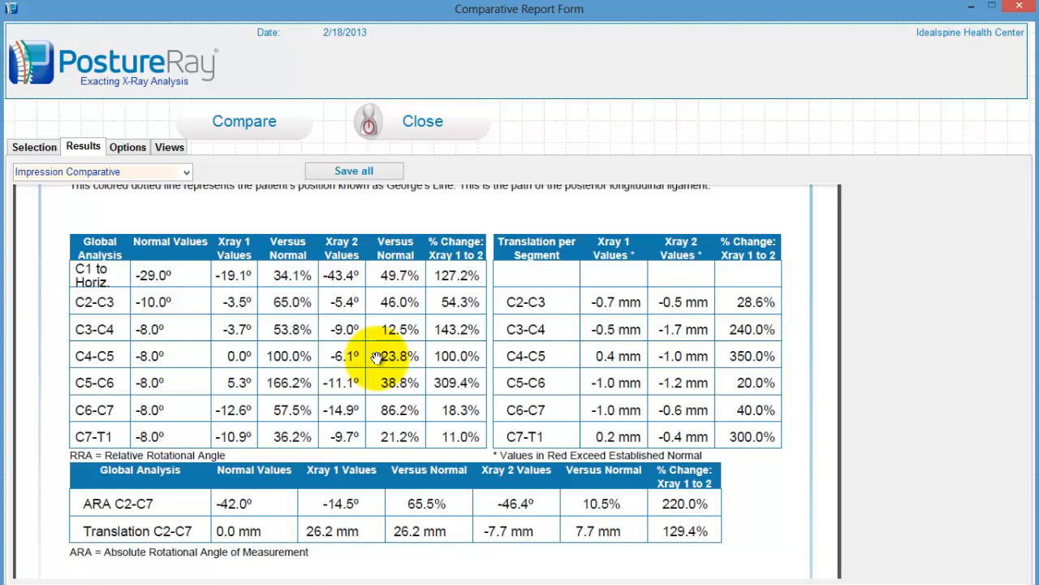
scroll("up", 3)
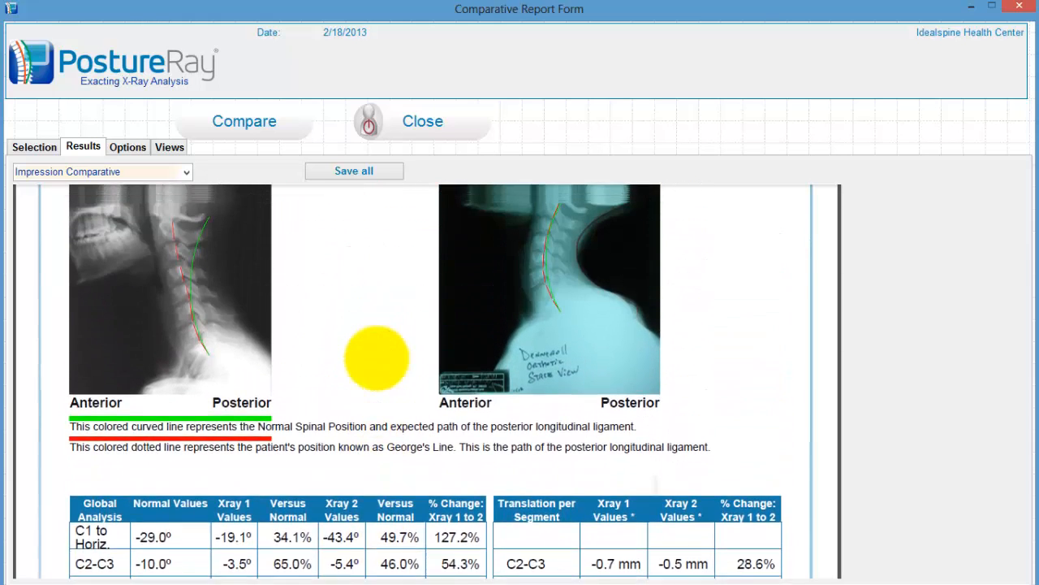
- Scroll back to the top of the Impression Comparative report with patient details and x-rays
scroll("up", 3)
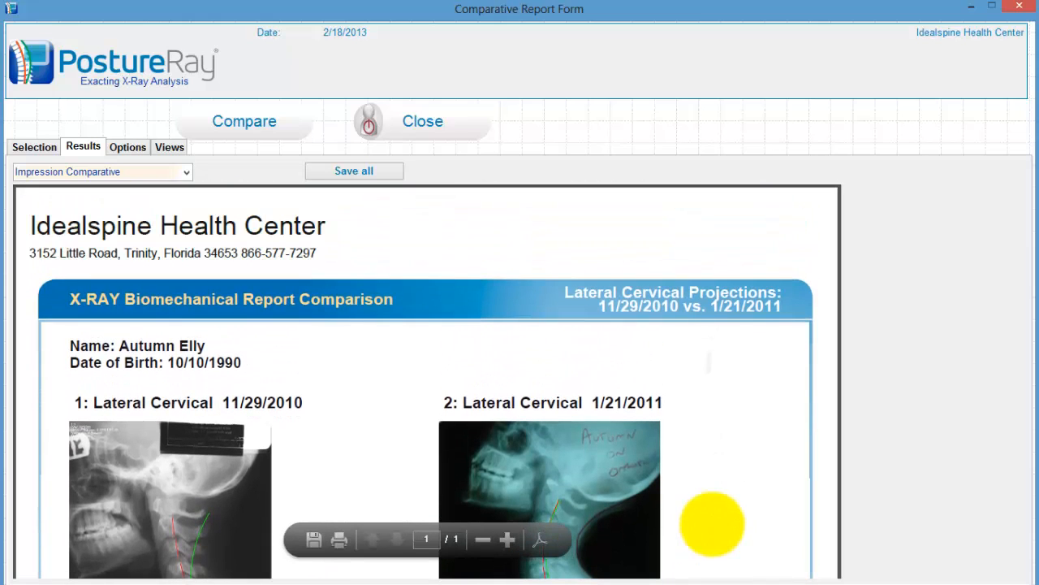
mouse_move(577, 387)
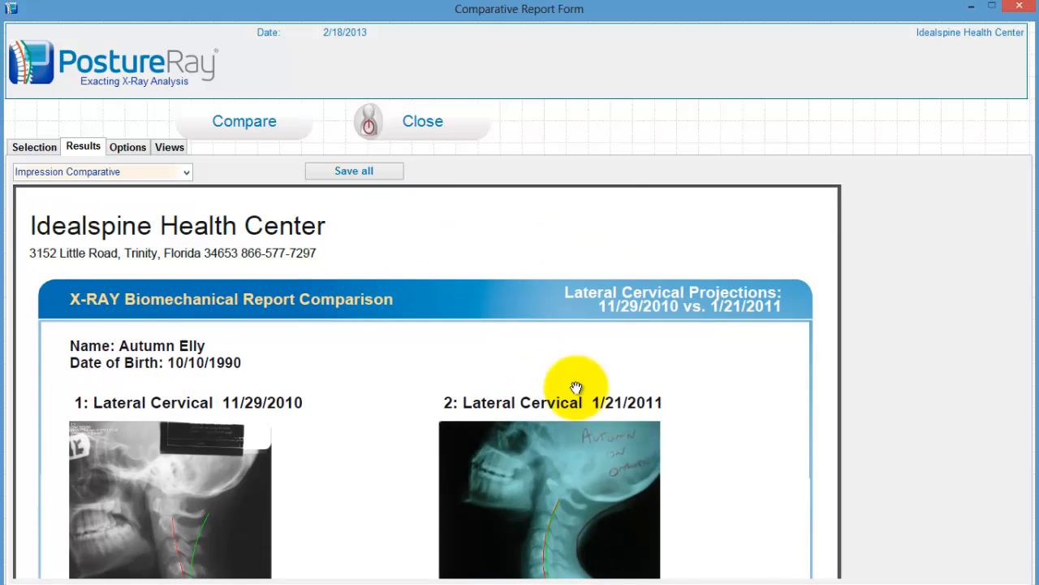
mouse_move(228, 176)
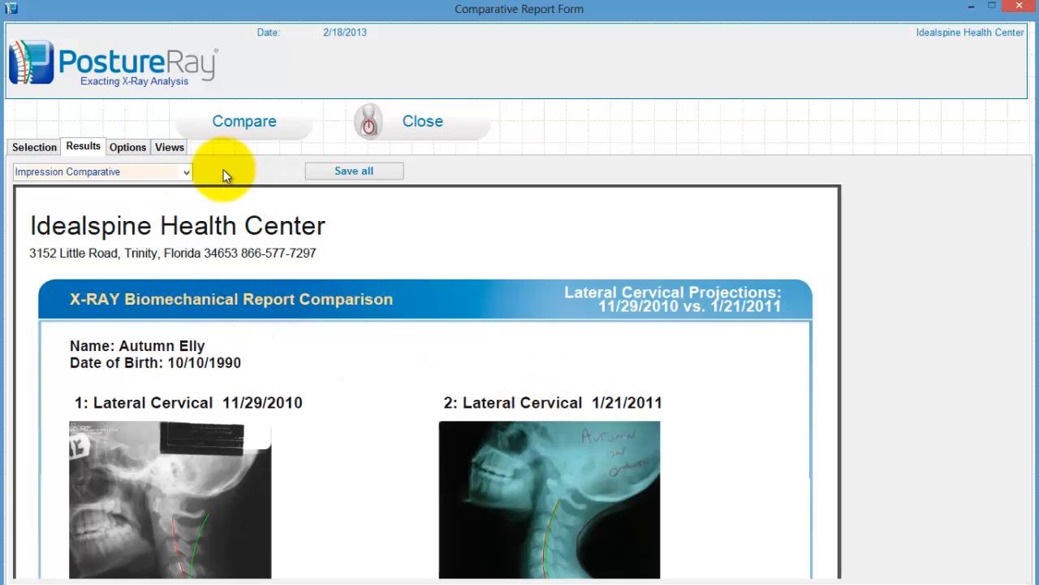